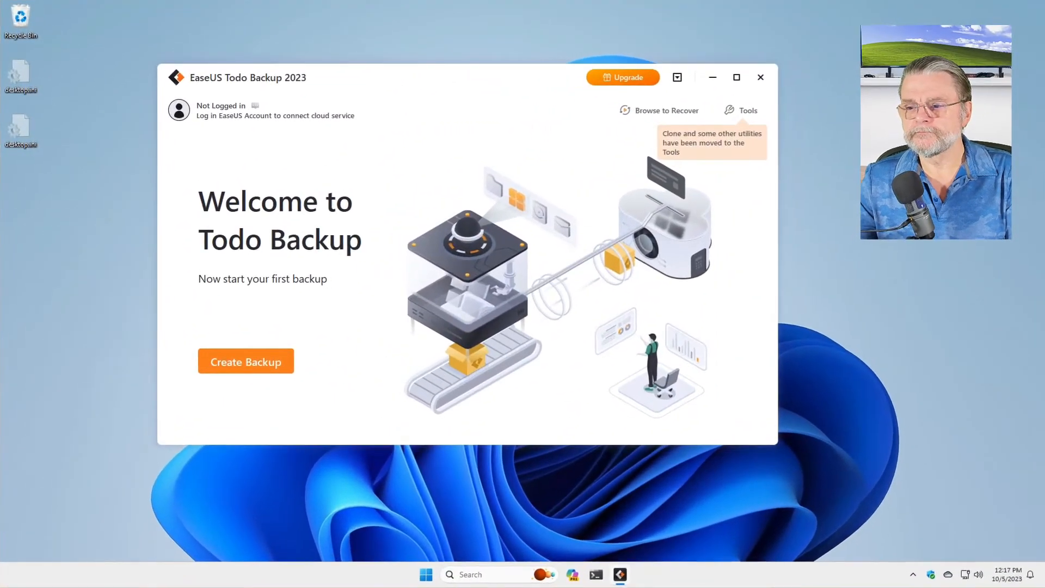
pyautogui.moveTo(796, 575)
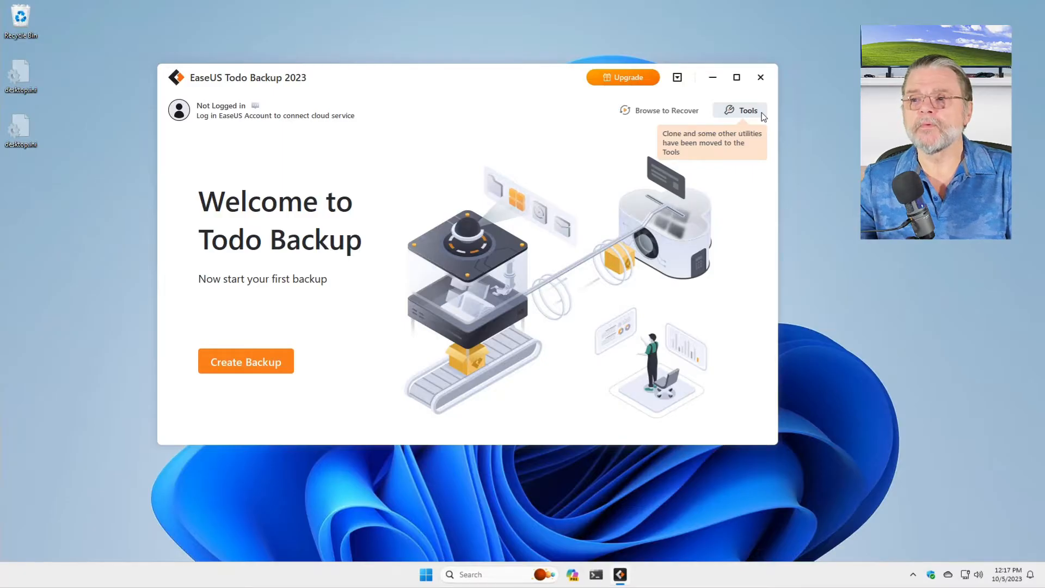
# - Open the Tools utilities menu from the Todo Backup welcome screen
pyautogui.click(746, 110)
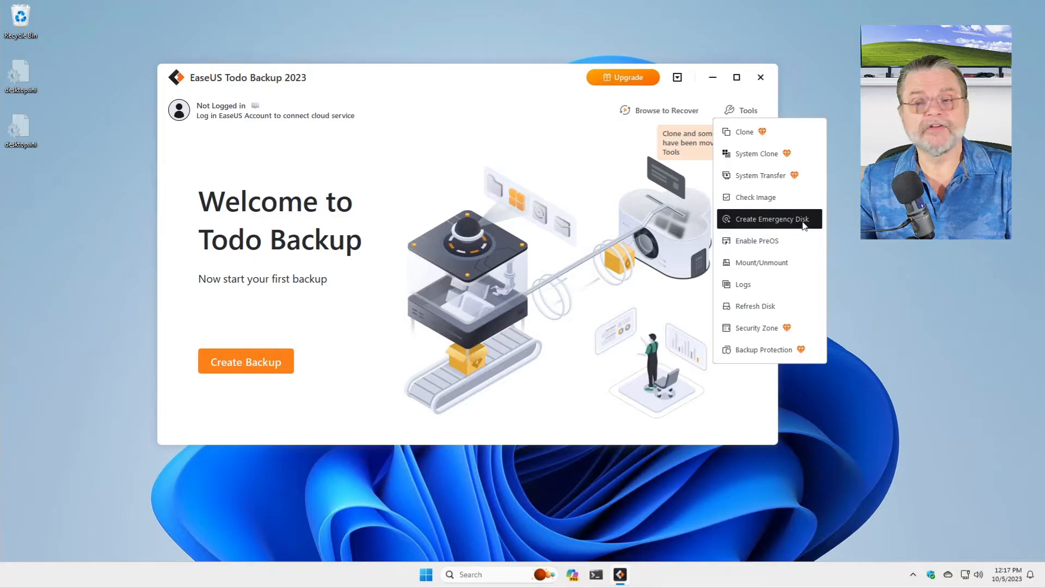
# - Start Create Emergency Disk, keeping ISO output as EmergencyDisk.iso on the desktop
pyautogui.click(771, 218)
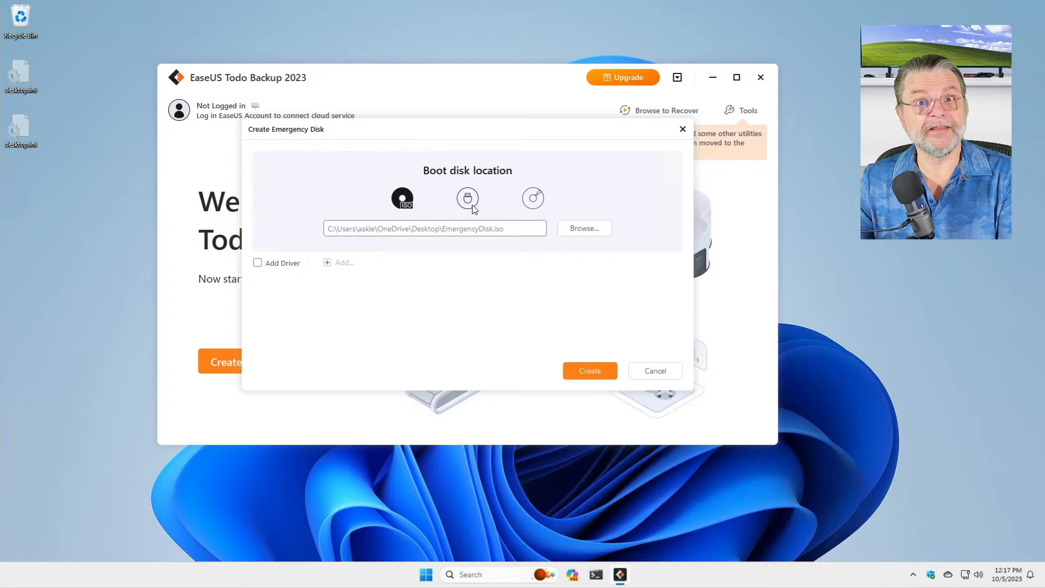
pyautogui.moveTo(533, 206)
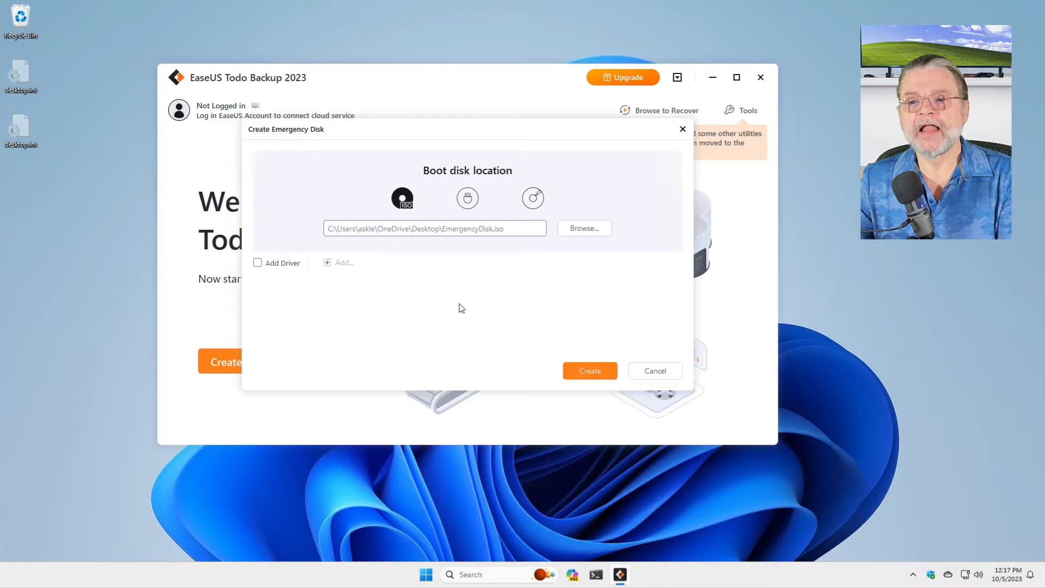
pyautogui.moveTo(446, 333)
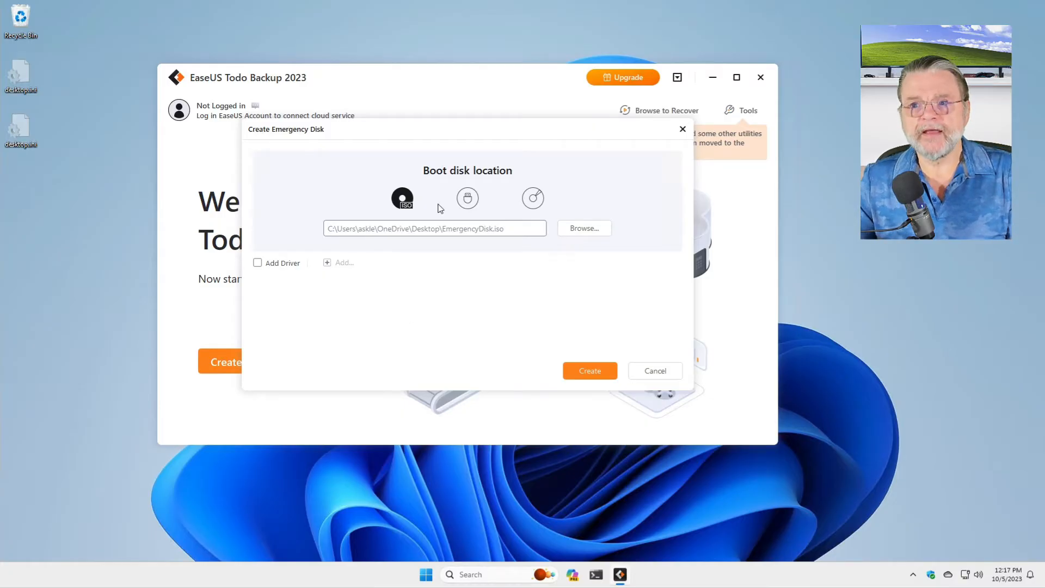
pyautogui.moveTo(465, 335)
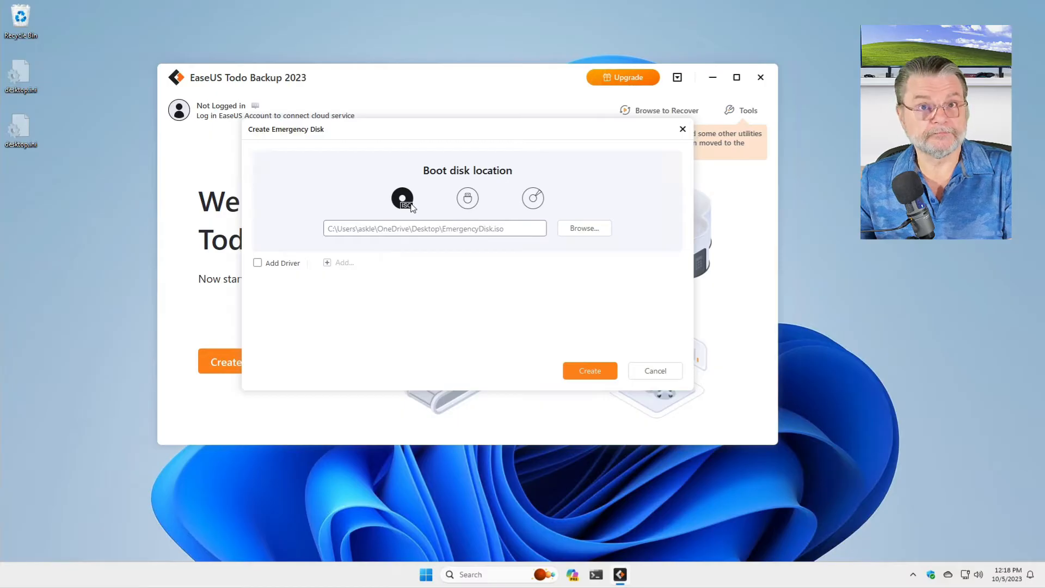
pyautogui.moveTo(439, 329)
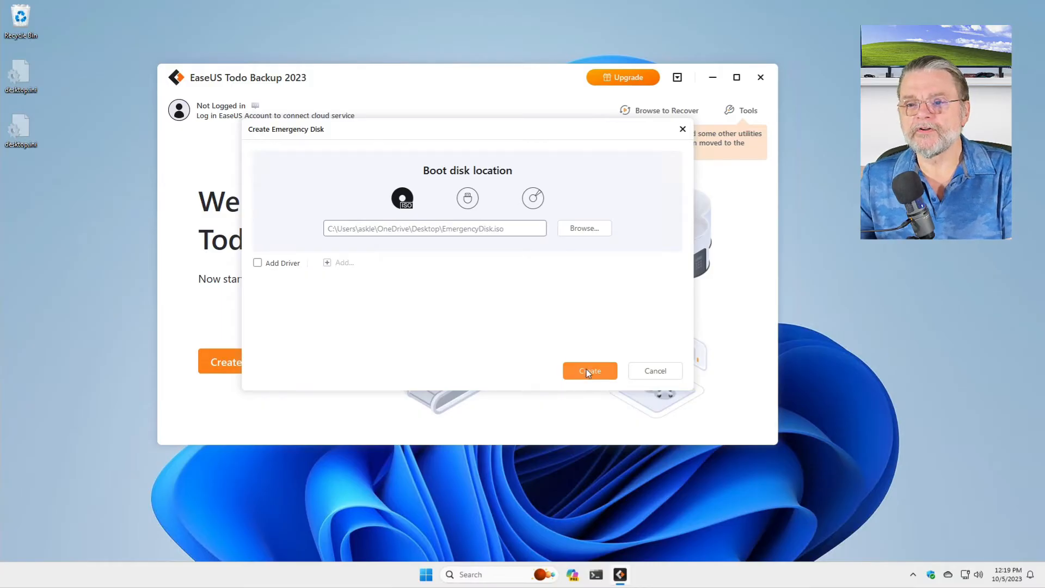
# - Create the WinPE EmergencyDisk.iso on the desktop via the free-version notice and finish at 100%
pyautogui.click(589, 370)
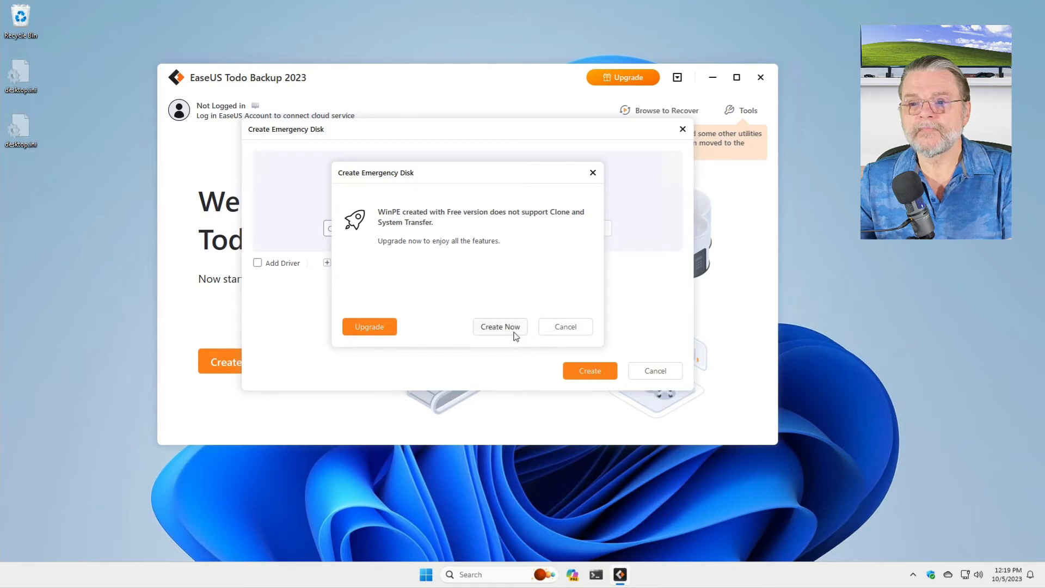
pyautogui.click(500, 326)
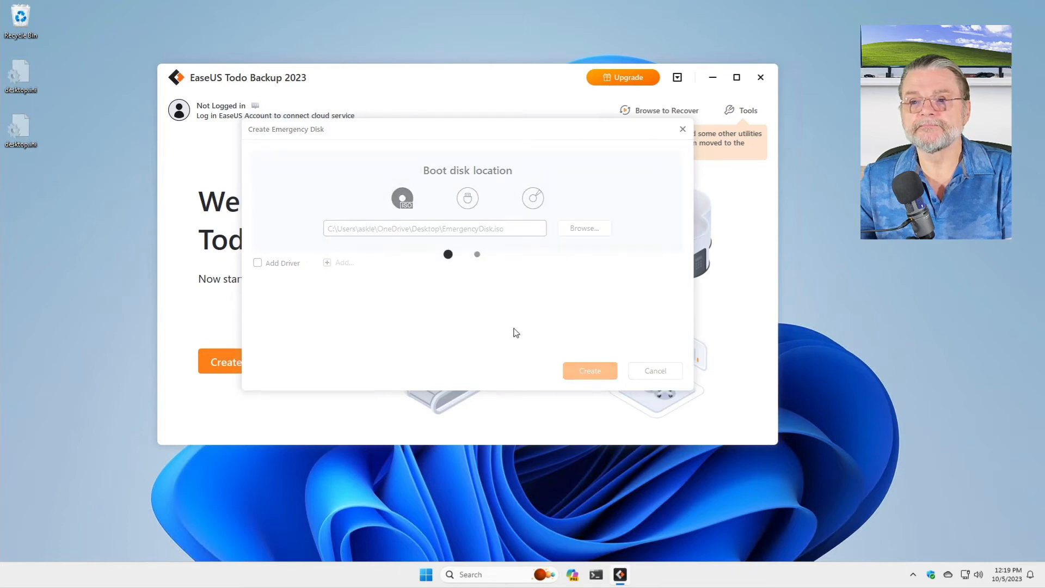
pyautogui.click(589, 370)
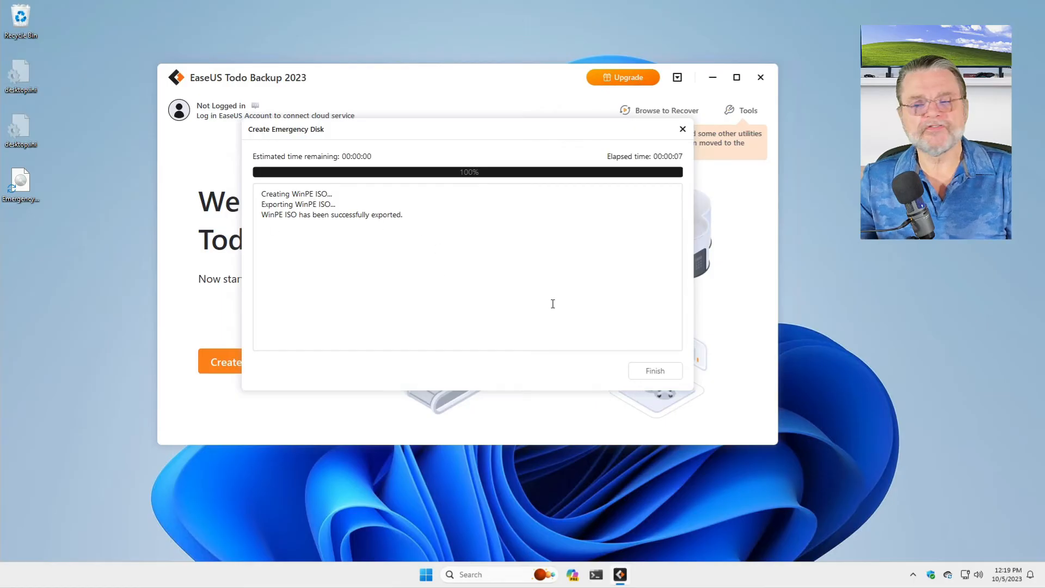
pyautogui.click(654, 370)
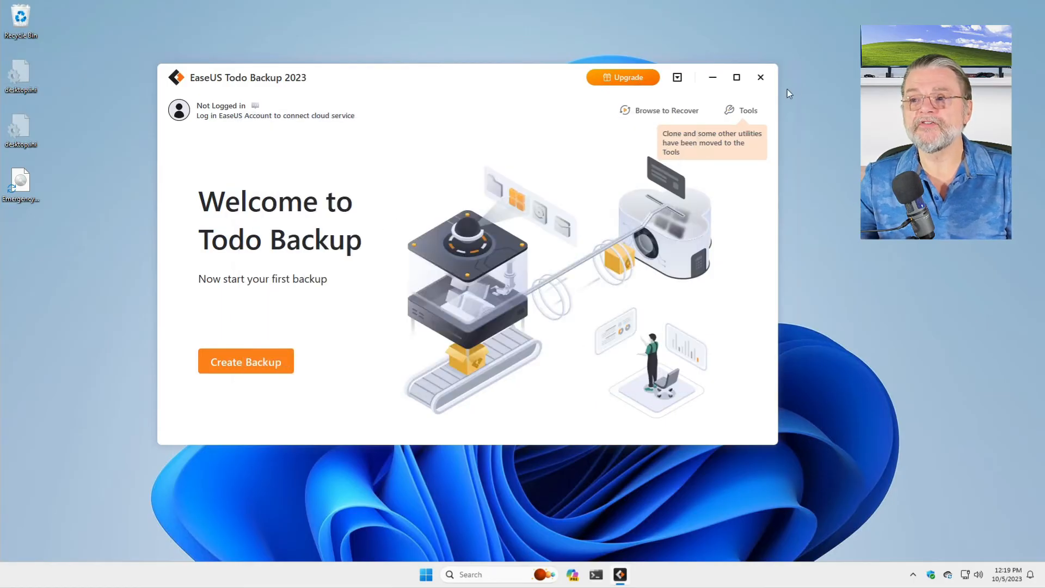
# - Close Todo Backup and mount the desktop EmergencyDisk.iso as a DVD drive
pyautogui.click(759, 76)
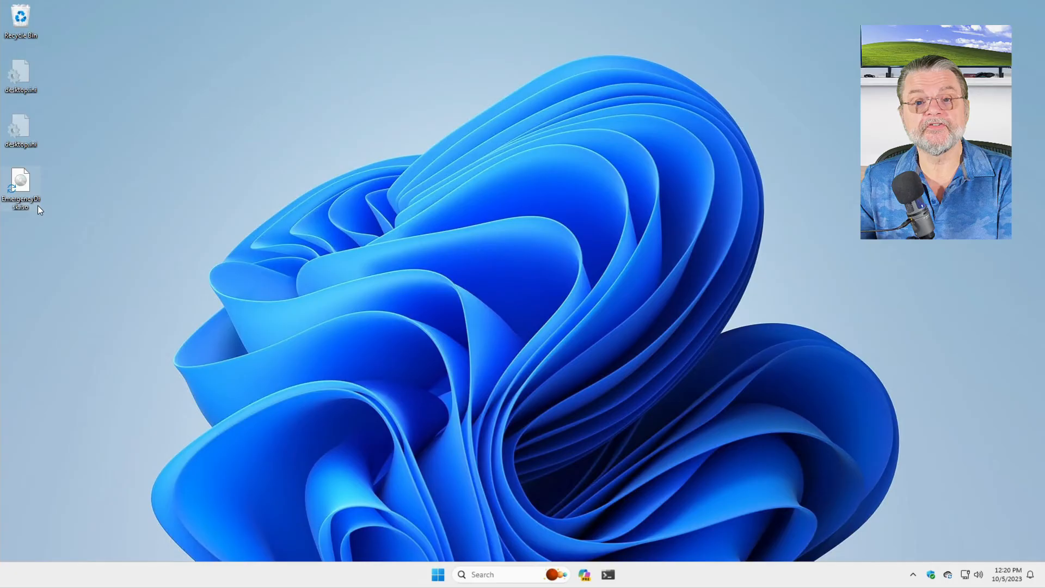
pyautogui.moveTo(20, 183)
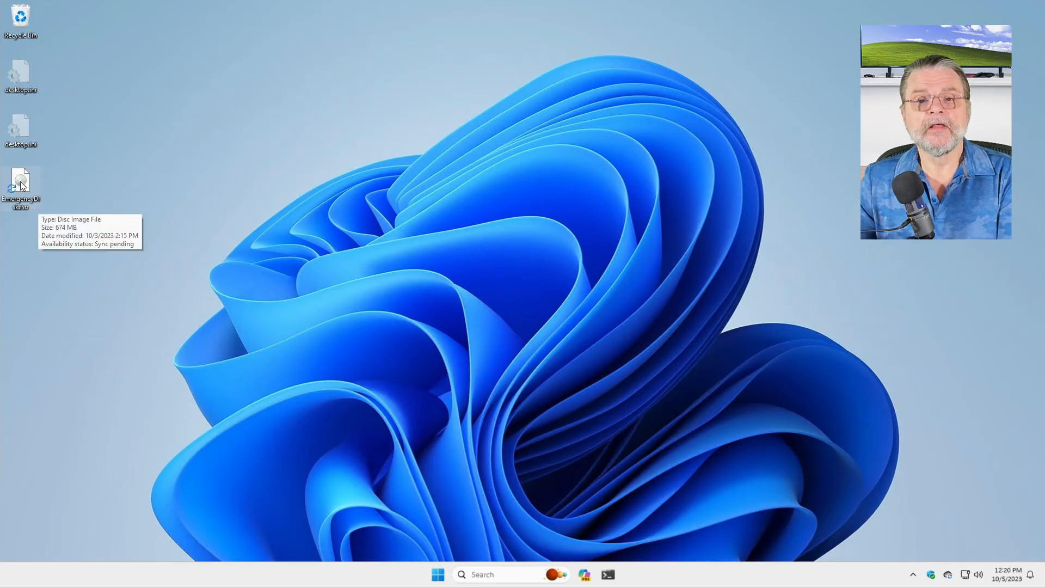
pyautogui.rightClick(20, 183)
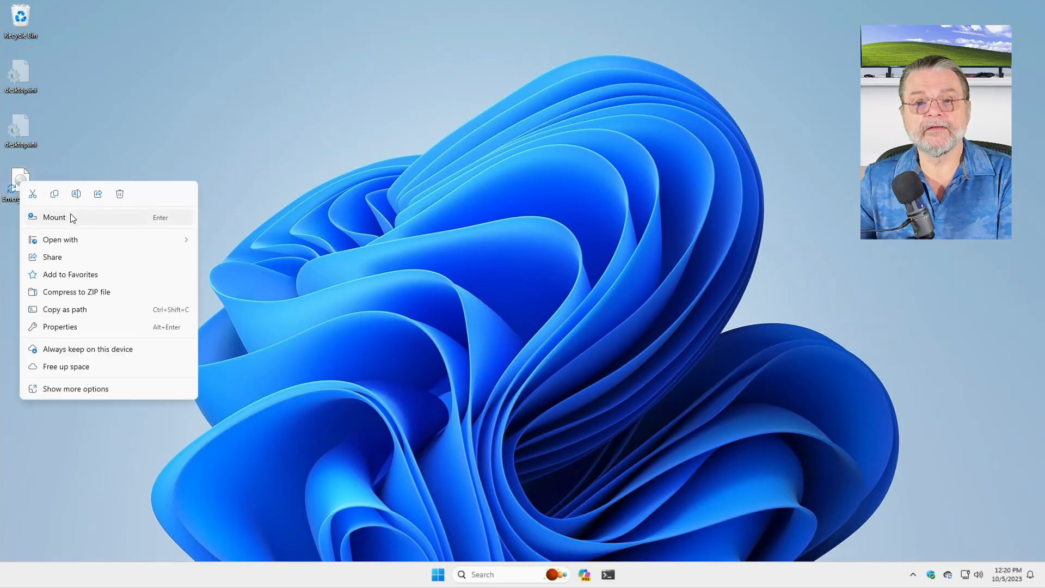
pyautogui.click(54, 217)
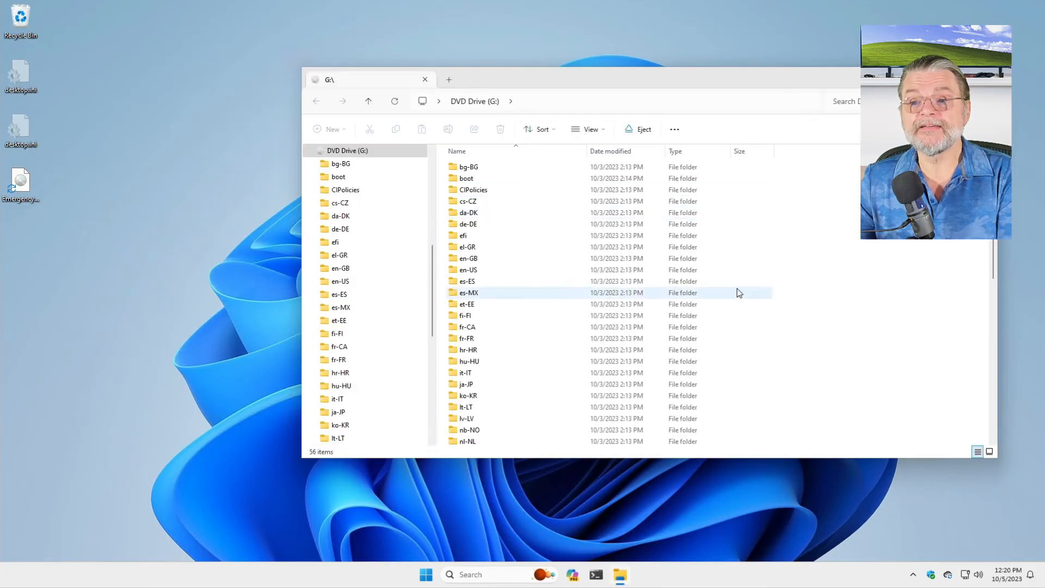
# - Review the boot folders on DVD Drive (G:) and close the Explorer window
pyautogui.scroll(-3)
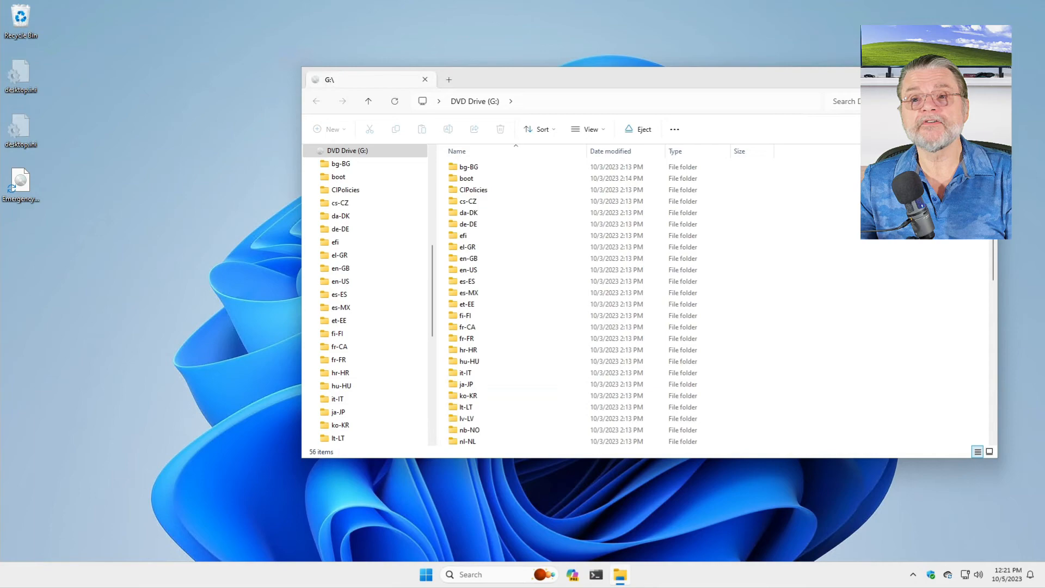
pyautogui.click(424, 79)
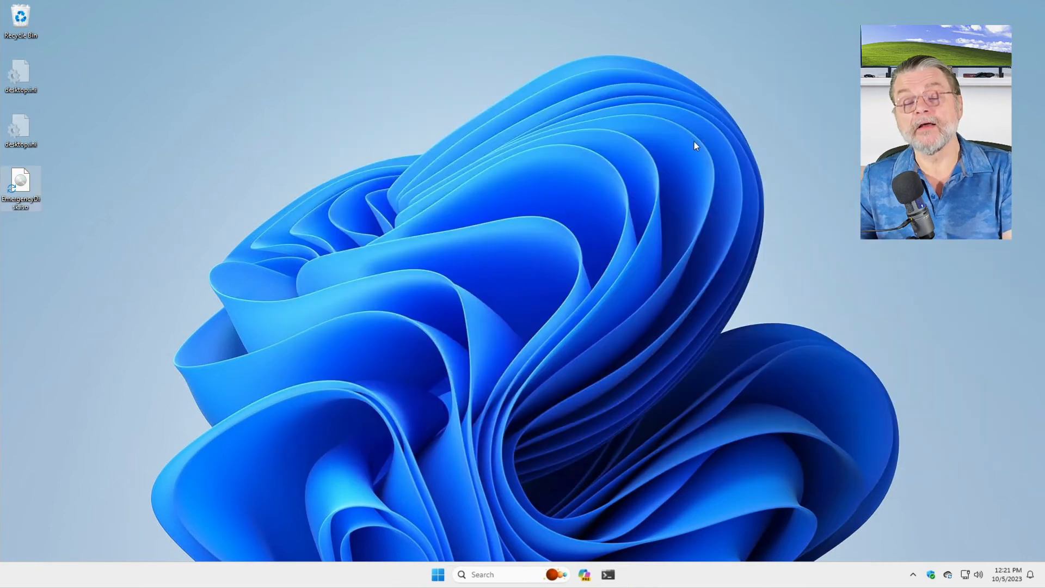